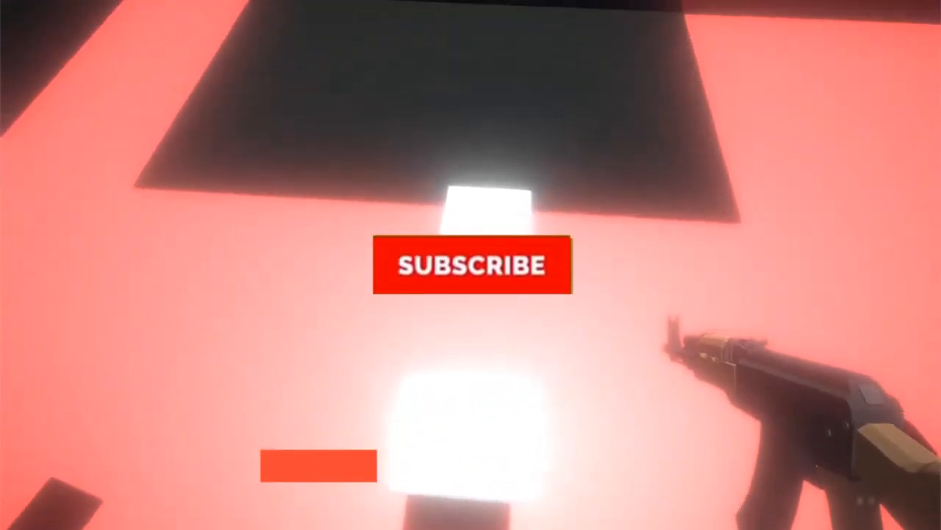
# - Select a red lava block and then the Terrain floor to adjust them in the Inspector
pyautogui.click(471, 265)
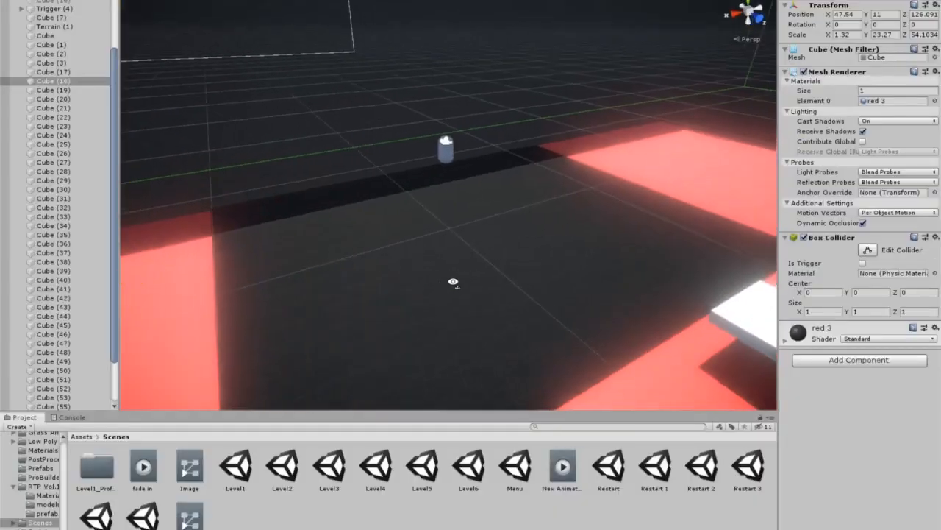
pyautogui.click(53, 26)
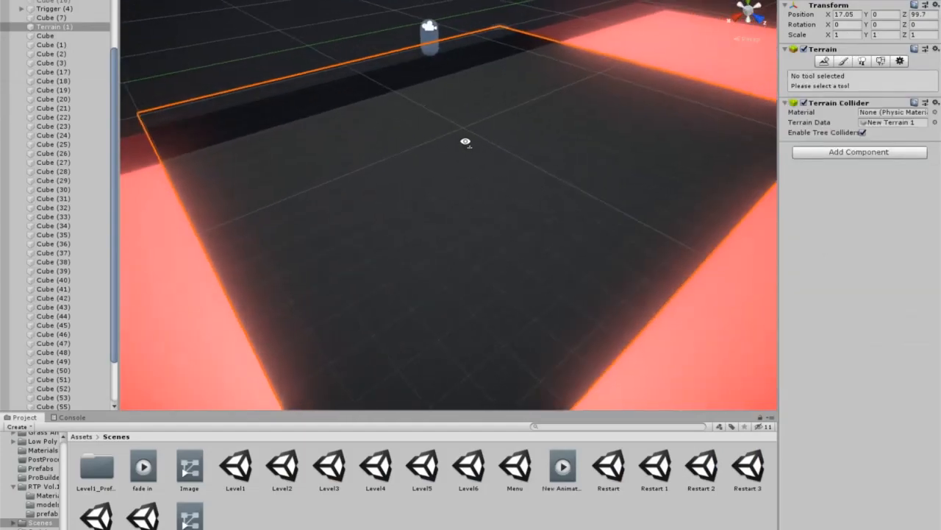
pyautogui.click(45, 35)
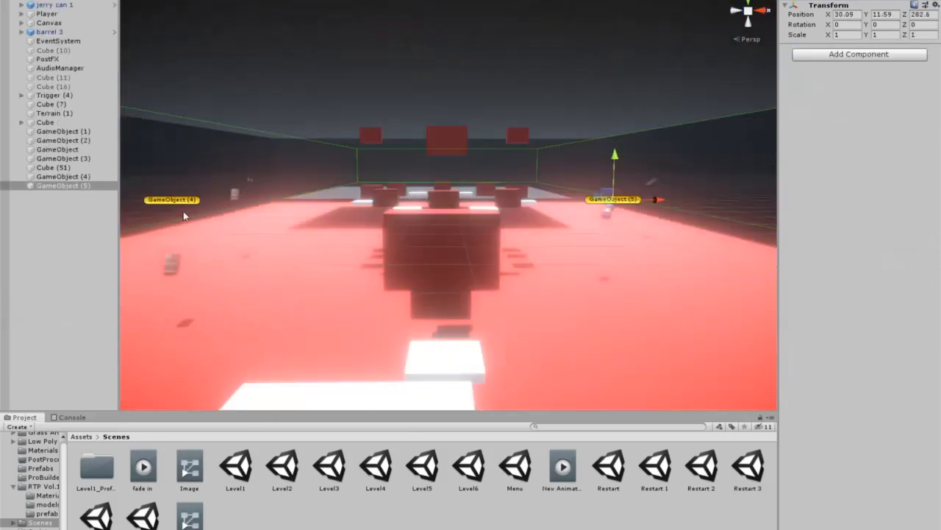
# - Scroll the view while placing empty GameObjects alongside the lava course
pyautogui.scroll(-3)
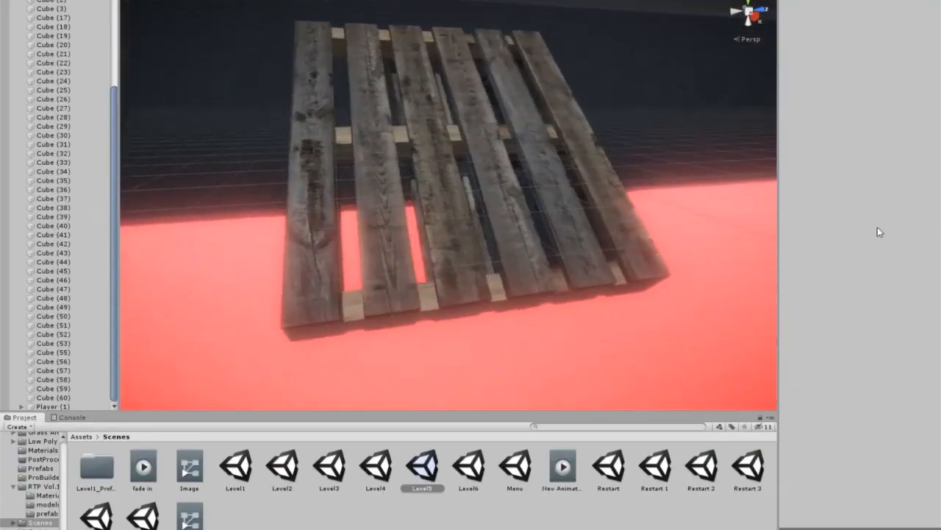
# - Drag the wooden pallet model into position above the red lava
pyautogui.moveTo(441, 220); pyautogui.dragTo(601, 288)
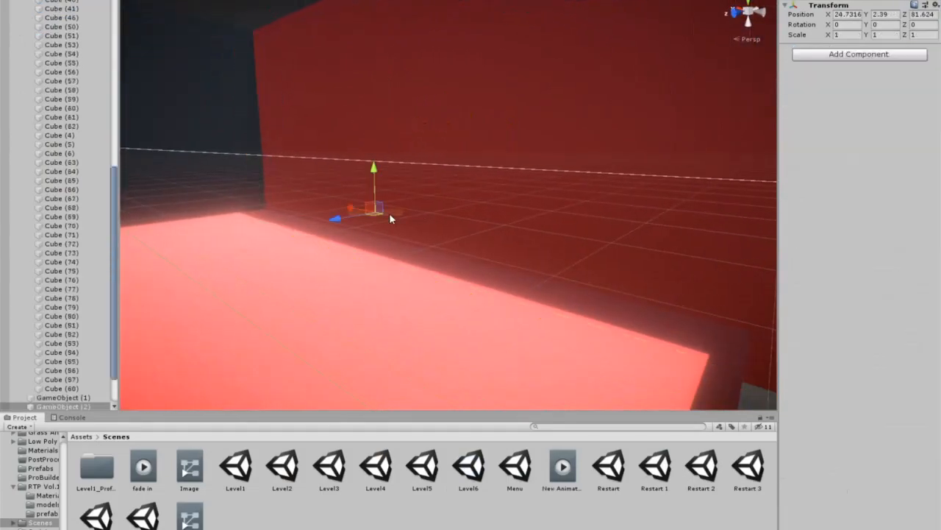
# - Select the empty object standing in front of the tall red chasing wall
pyautogui.click(59, 126)
pyautogui.write('red')
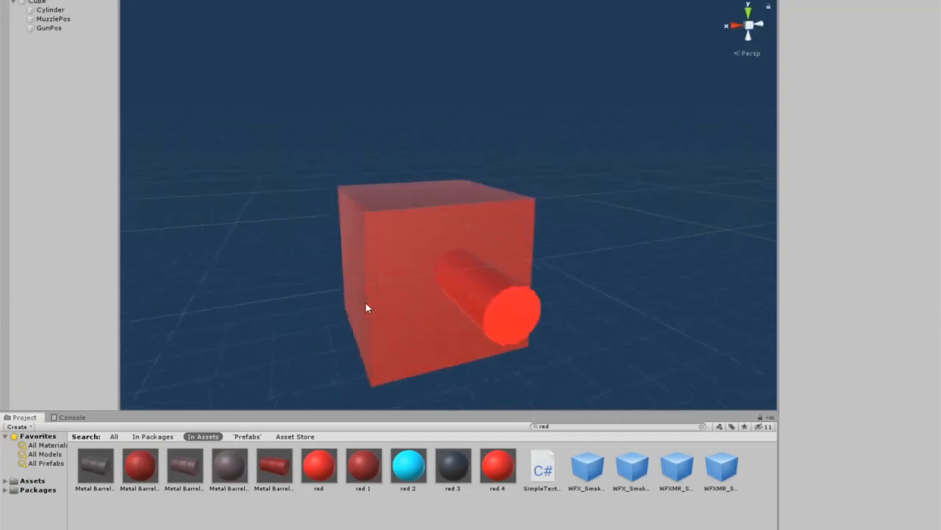
# - Select the turret's red cube in the Hierarchy while assembling the barrel model
pyautogui.click(50, 9)
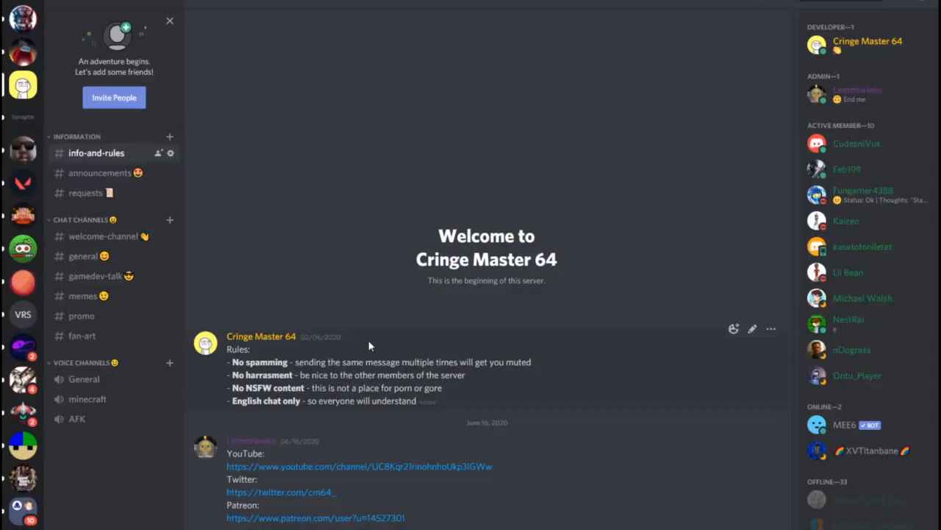
pyautogui.moveTo(105, 203)
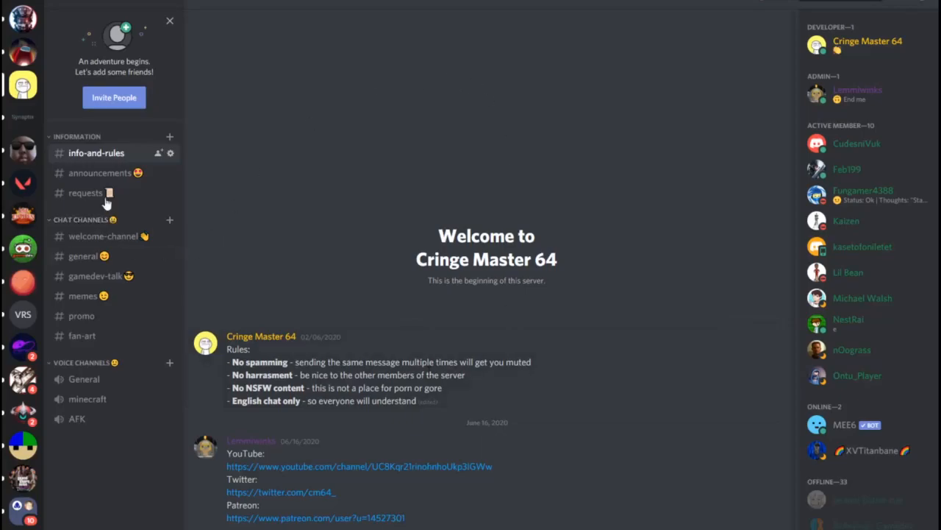
# - Browse the announcements, requests, welcome-channel, general, gamedev-talk and promo channels in turn
pyautogui.click(100, 172)
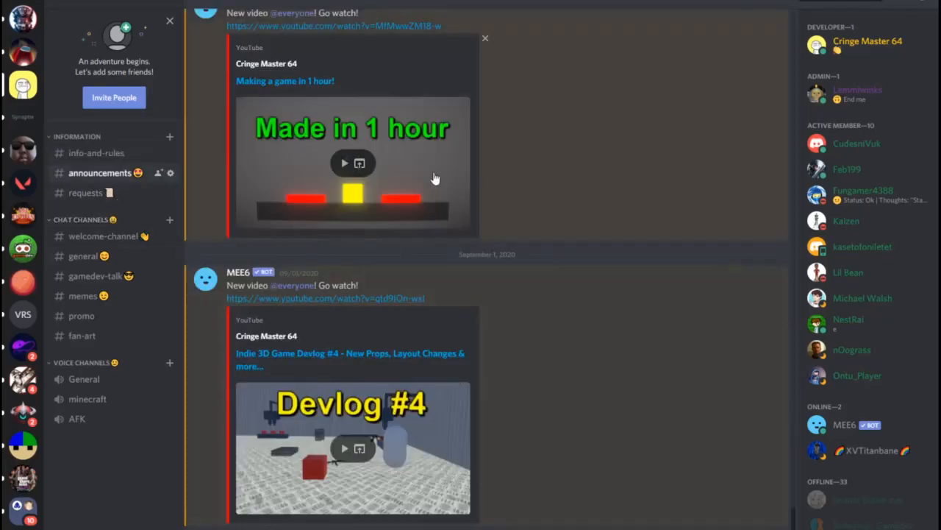
pyautogui.click(85, 192)
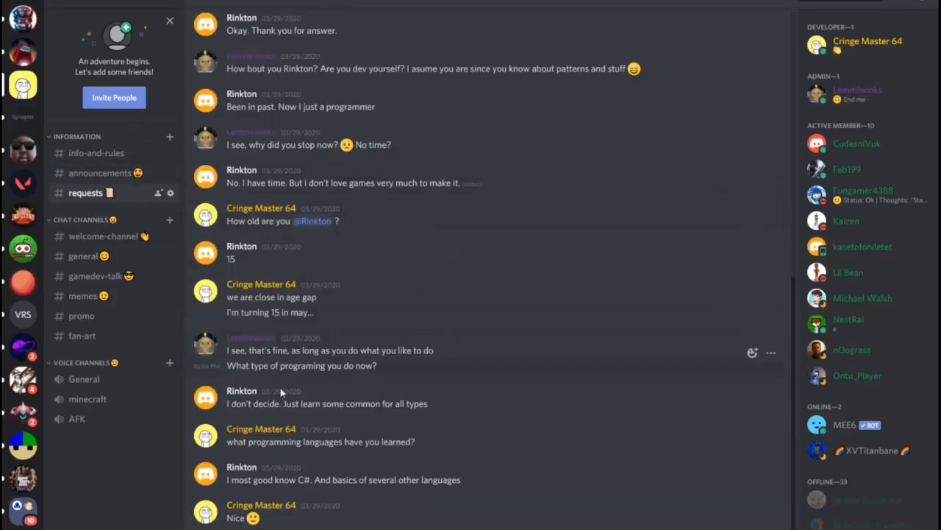
pyautogui.click(103, 235)
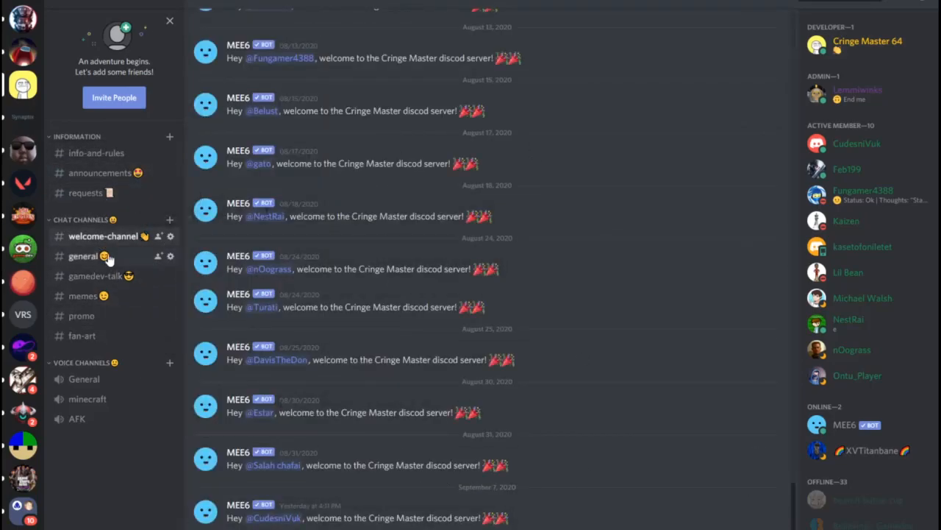
pyautogui.click(82, 256)
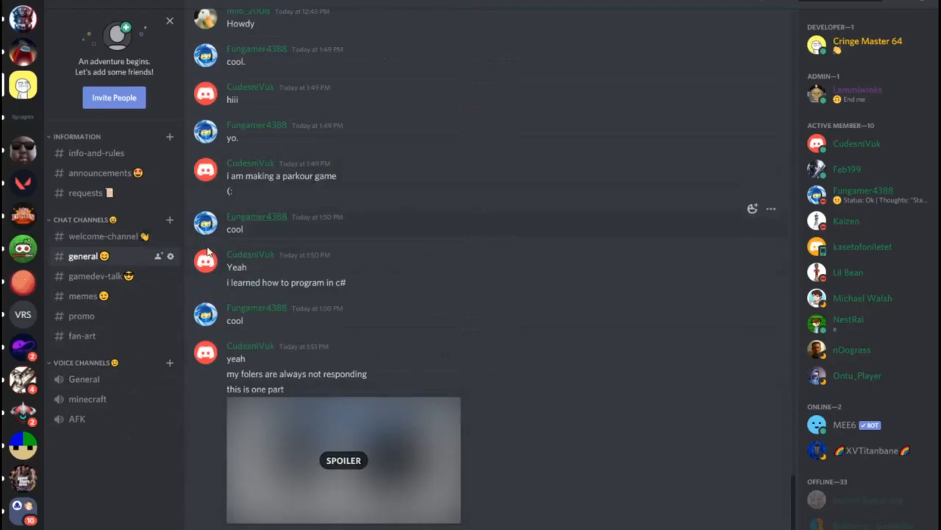
pyautogui.moveTo(140, 280)
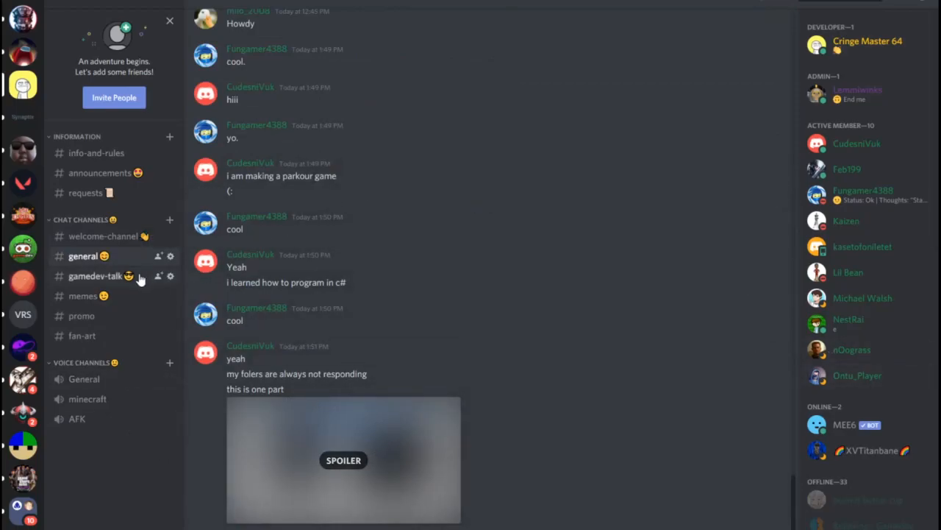
pyautogui.click(96, 275)
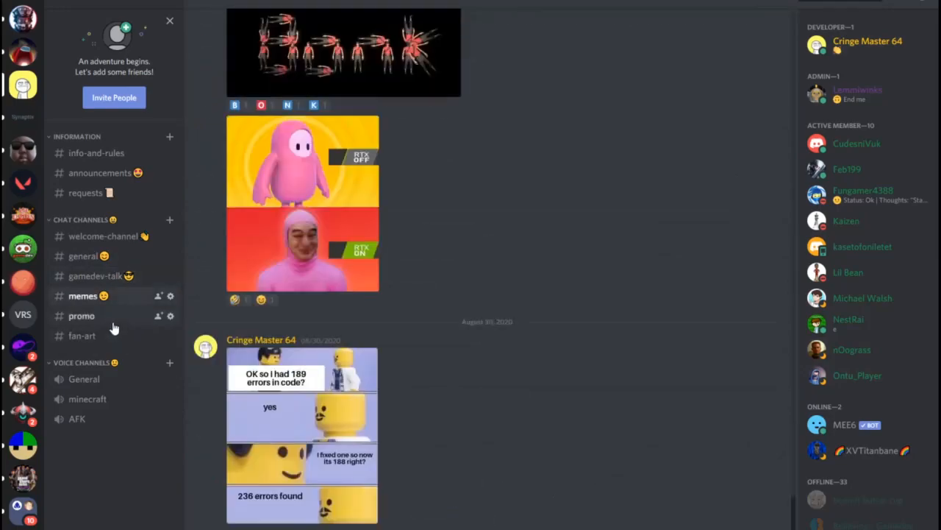
pyautogui.click(82, 315)
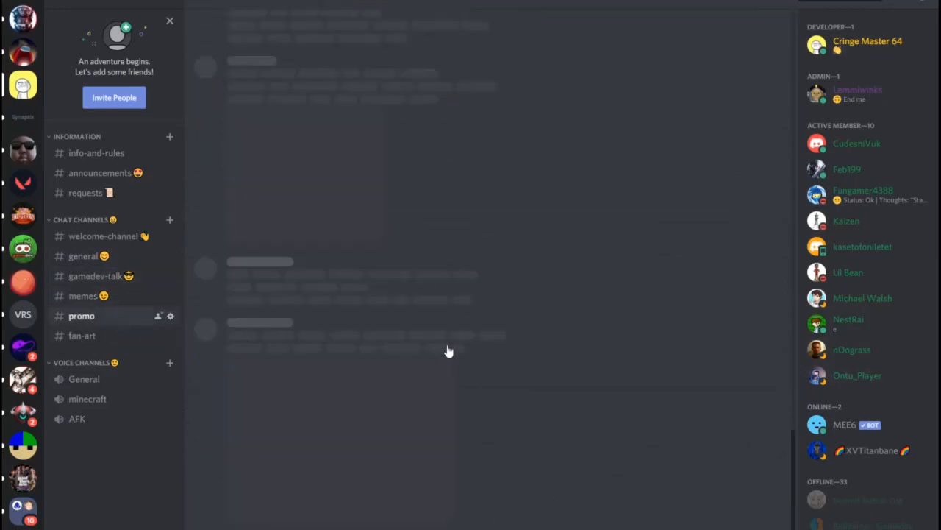